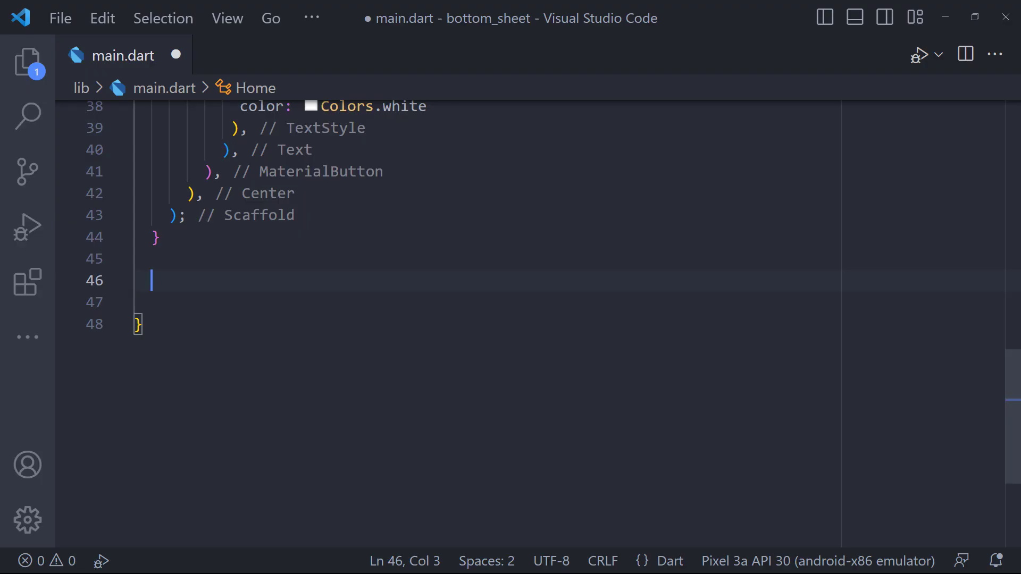
# Write a Future _displayBottomSheet(context) returning showModalBottomSheet with a height-200 Container builder.
pyautogui.write('Future _displayBottomSheet')
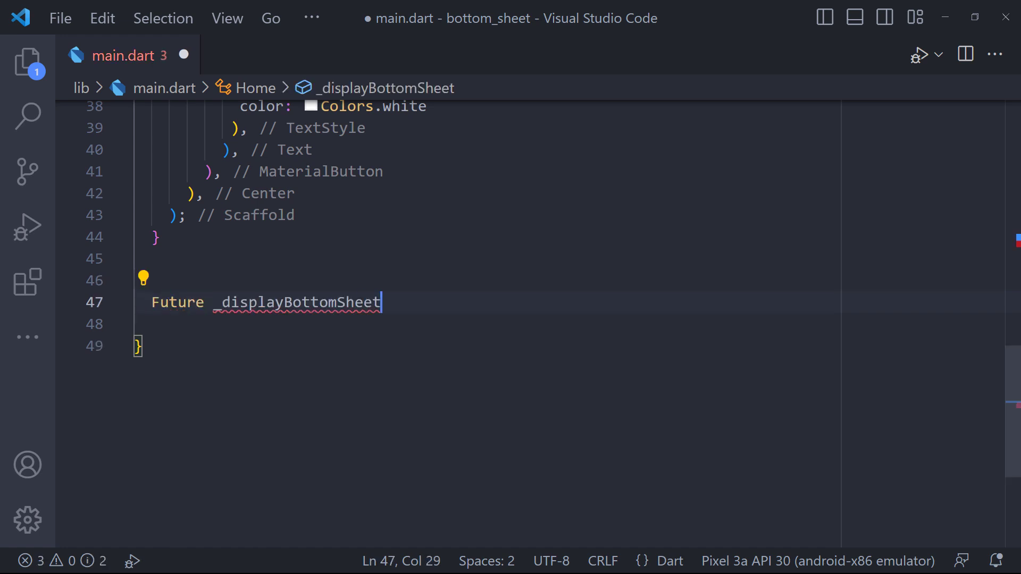
pyautogui.write('() {}')
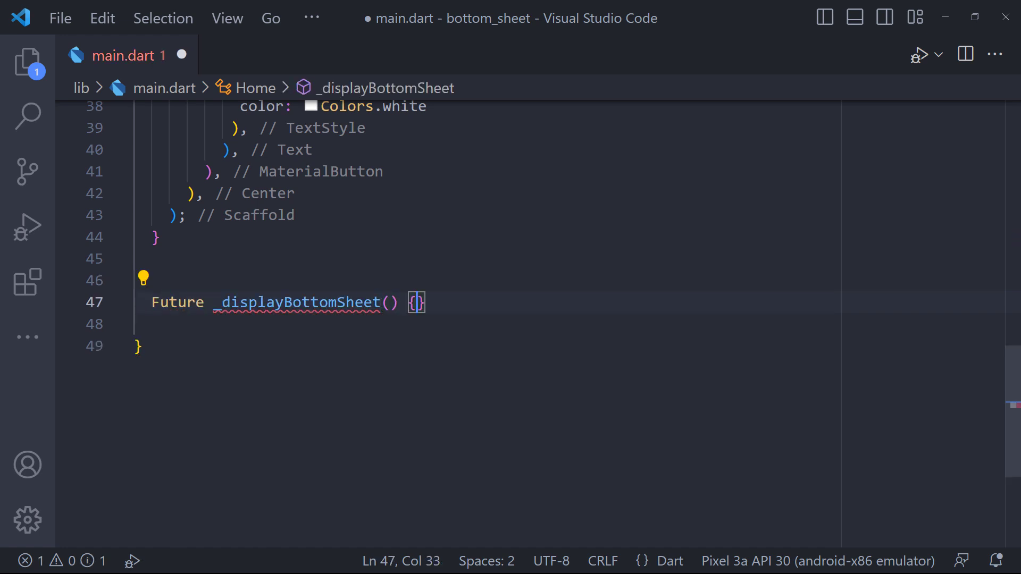
pyautogui.write('return showModalBottomSheet(context: context, builder: builder)')
pyautogui.write('BuildContext context')
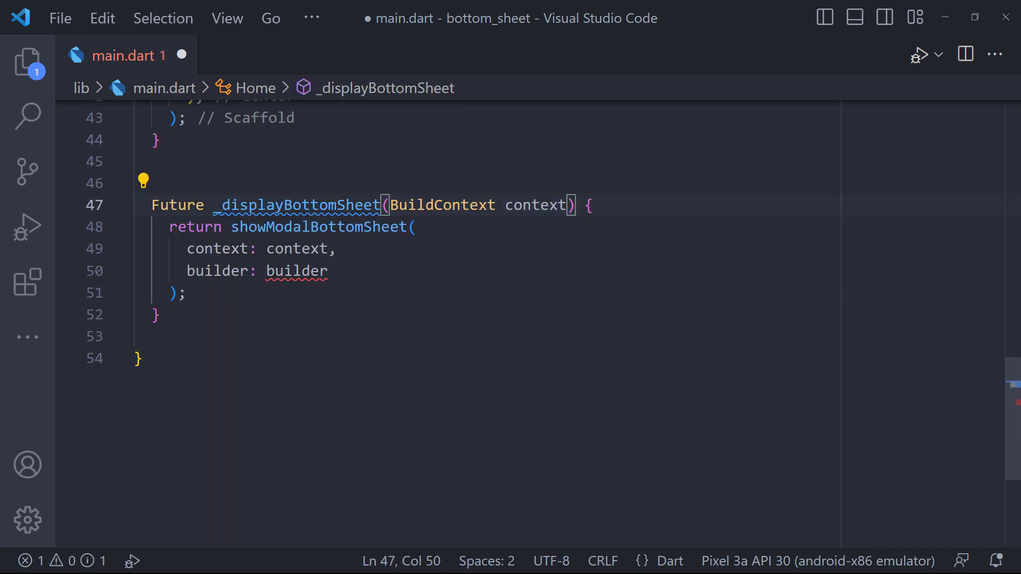
pyautogui.write('()')
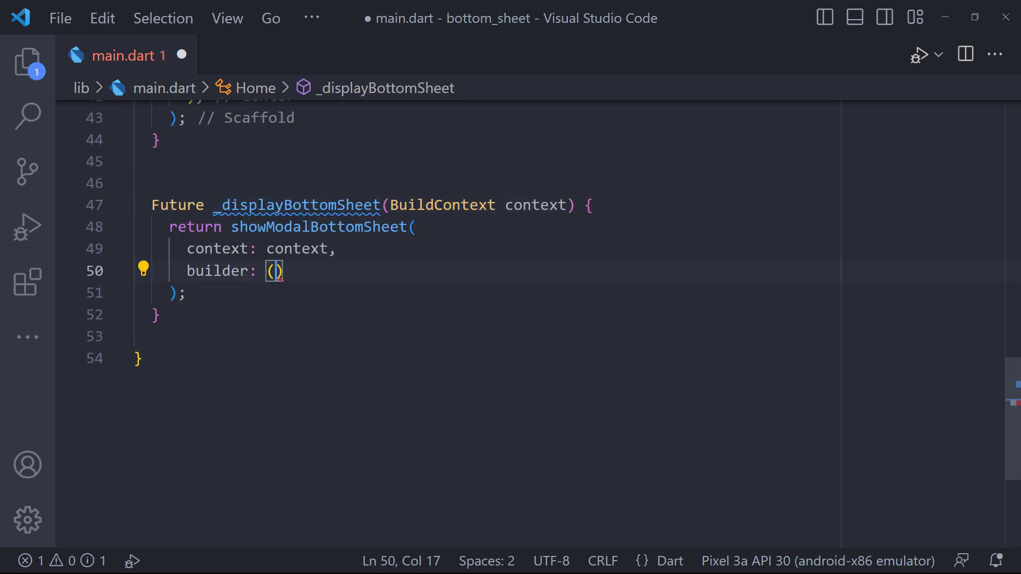
pyautogui.write('context) => Container(')
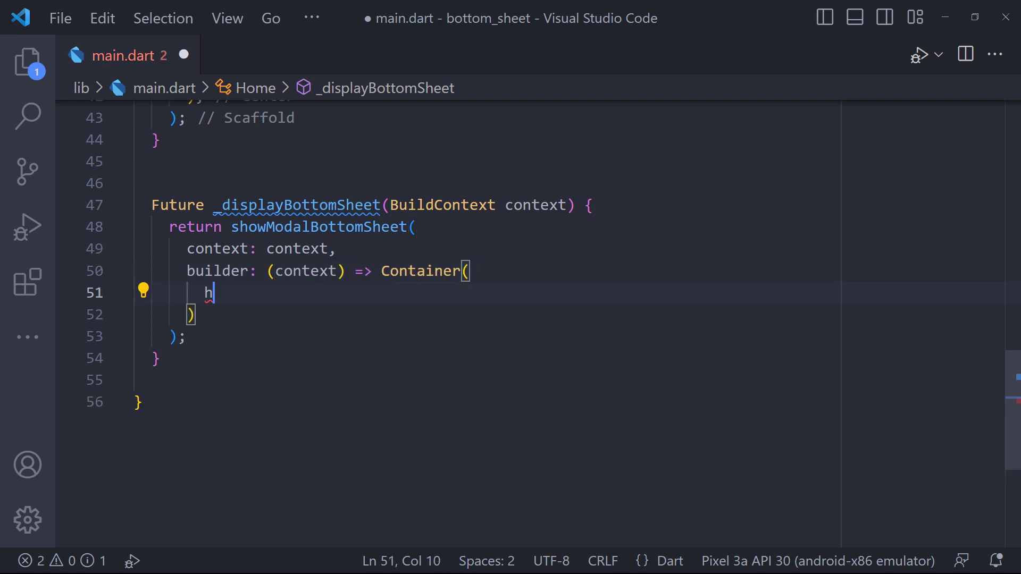
pyautogui.write('eight: 200,')
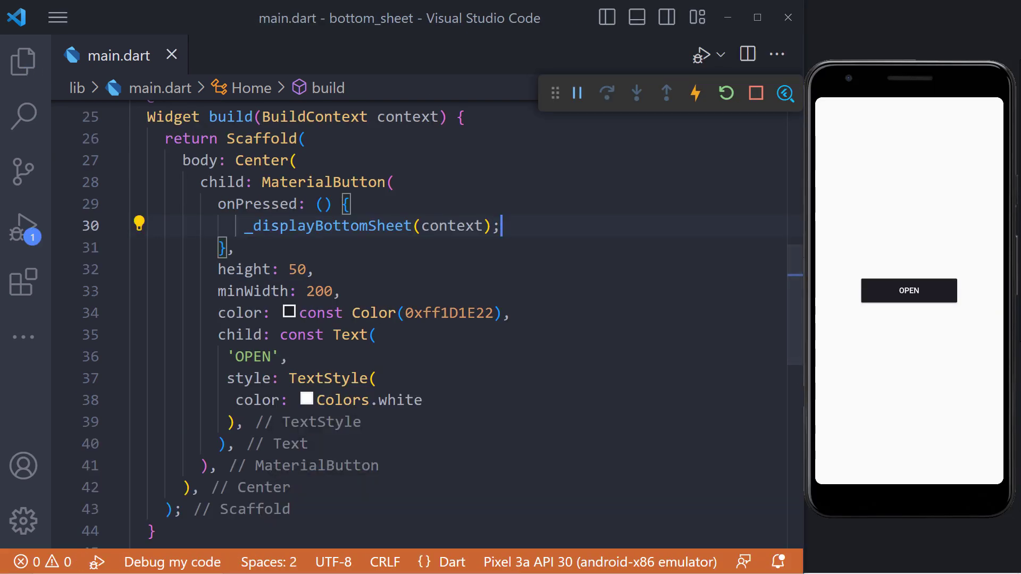
# Wire OPEN's onPressed to _displayBottomSheet(context) with the app running on the Pixel emulator.
pyautogui.click(909, 291)
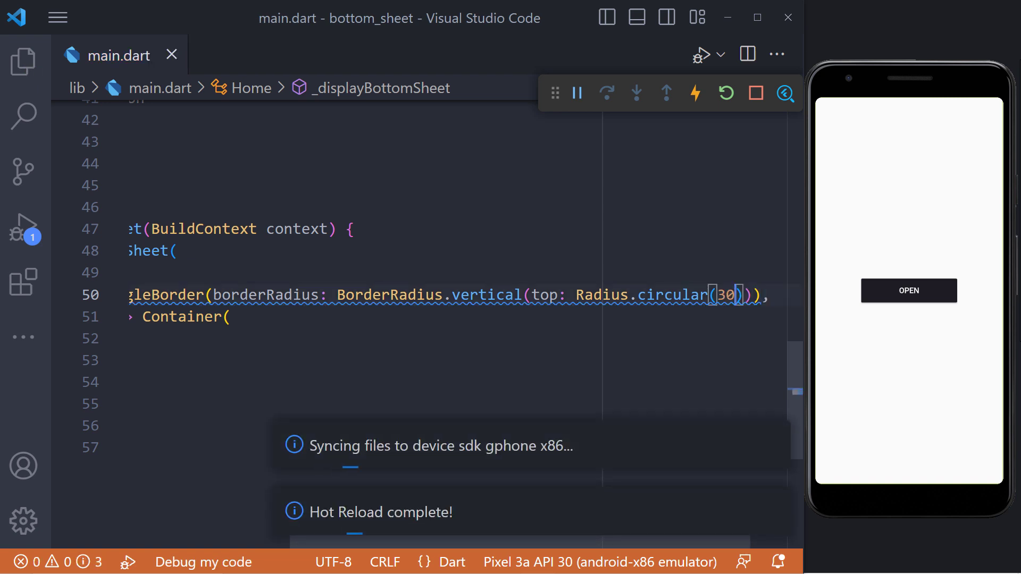
# Give the sheet a blue background and a black87 barrier at 0.5 opacity.
pyautogui.click(908, 291)
pyautogui.write('backgroundColor: Colors.blue,')
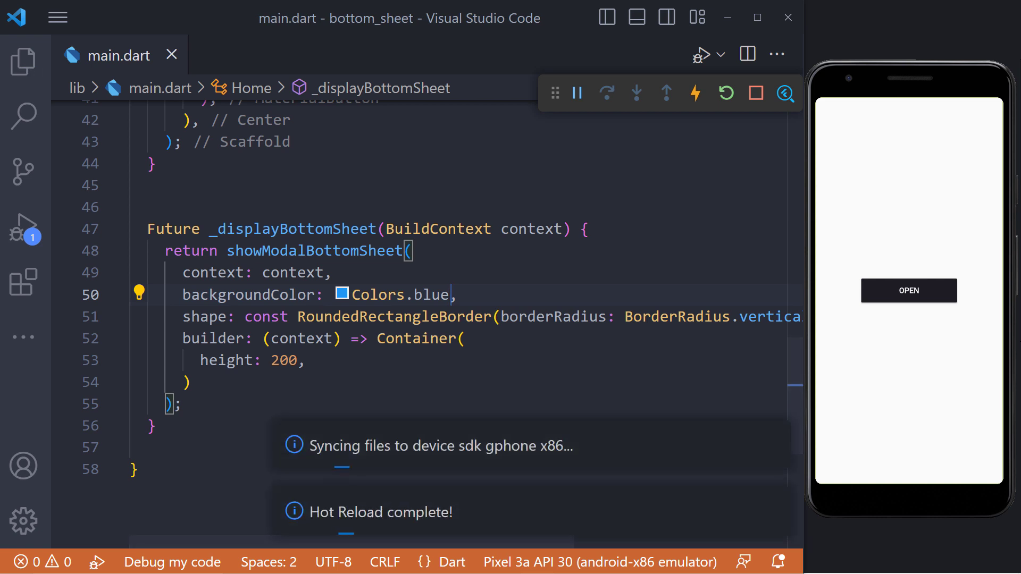
pyautogui.write('barrierColor: Colors.black87,')
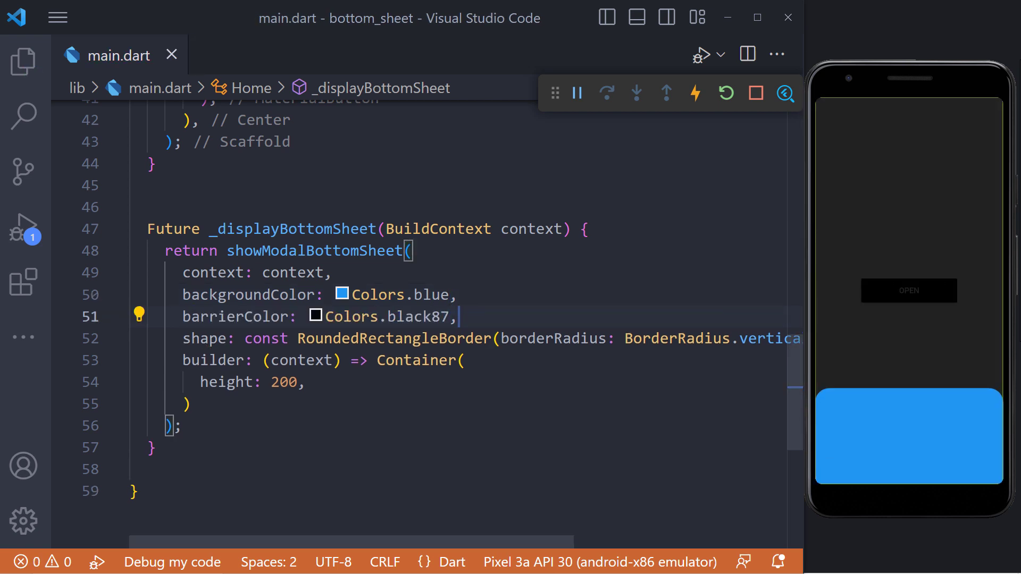
pyautogui.write('.withOpacity(0.5)')
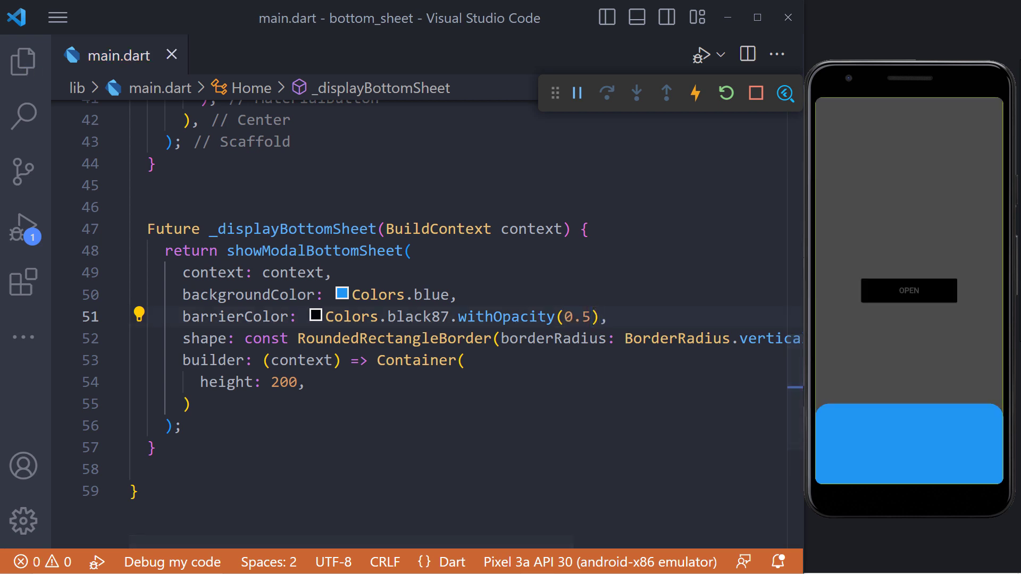
# Set isDismissible: false, hot reload, open the sheet, and add a Center child.
pyautogui.write('isDismissible: false,')
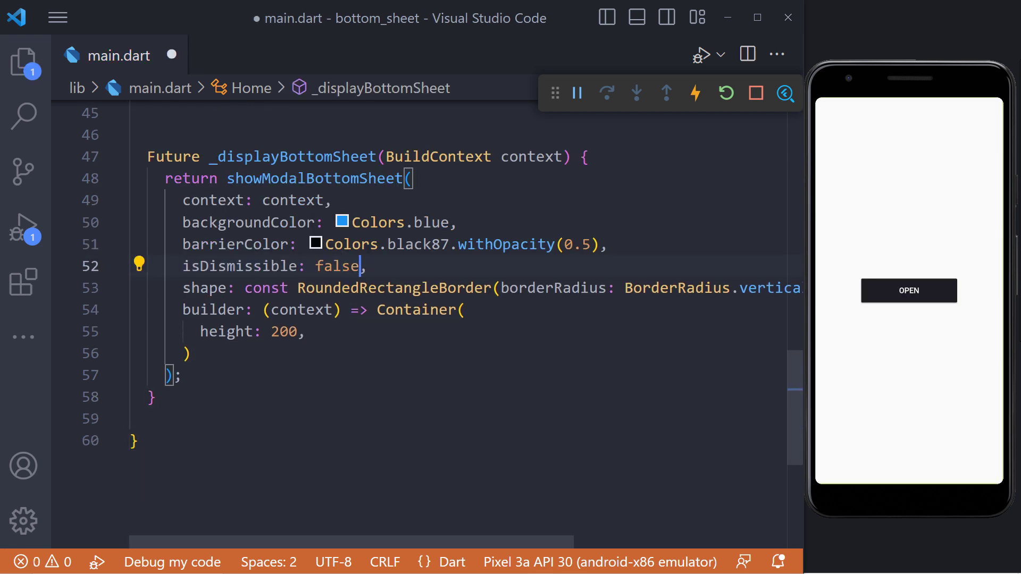
pyautogui.press('ctrl+s')
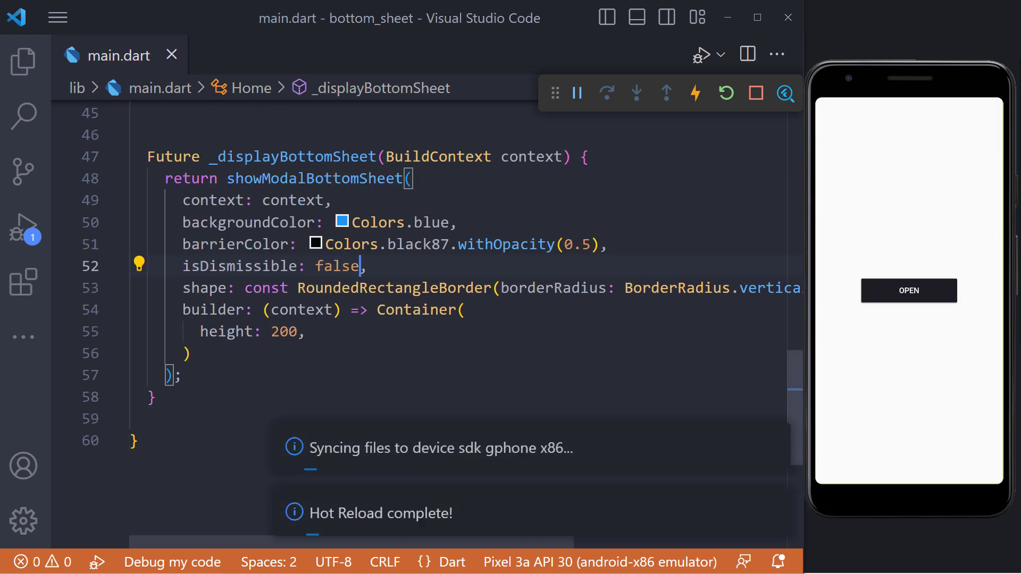
pyautogui.click(908, 290)
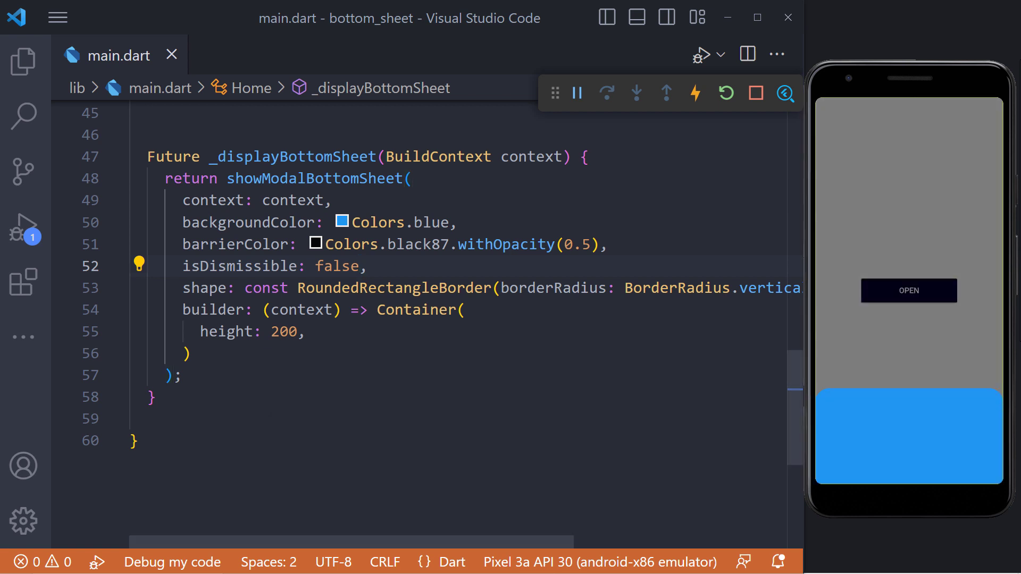
pyautogui.write('child: Center(),')
pyautogui.write('fontSize: 25')
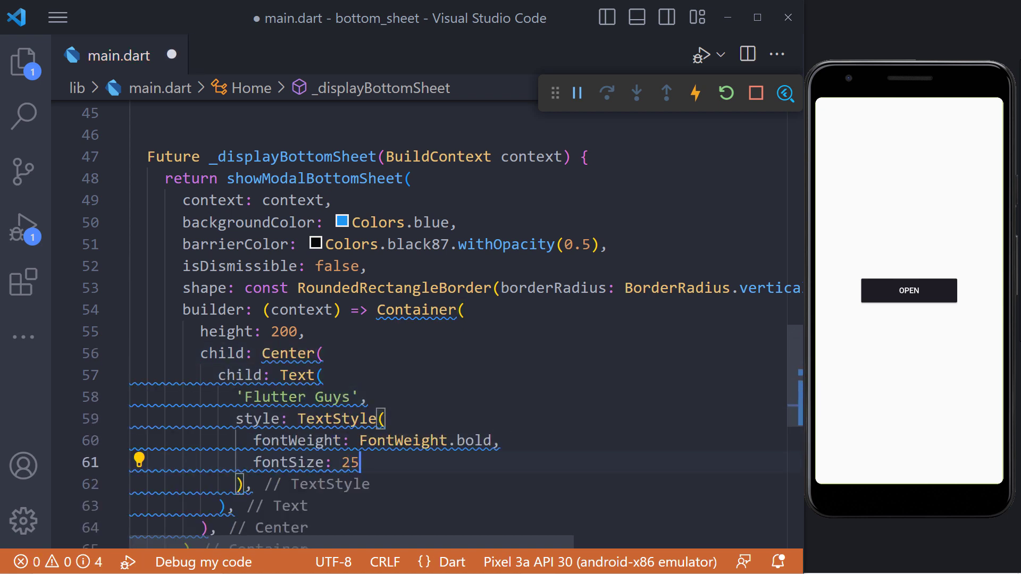
# Reopen the sheet in the emulator to see the bold size-25 'Flutter Guys' text.
pyautogui.click(908, 290)
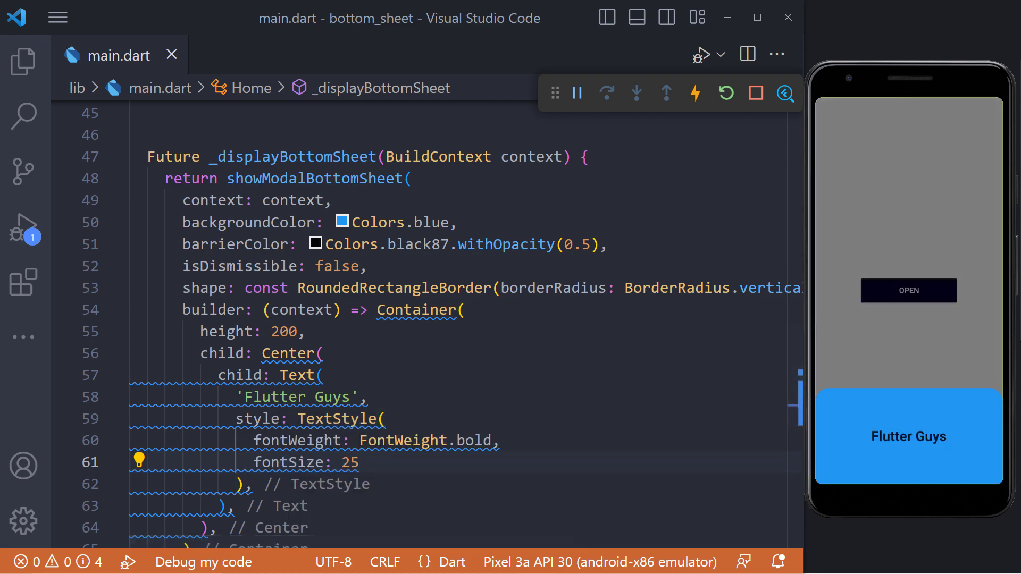